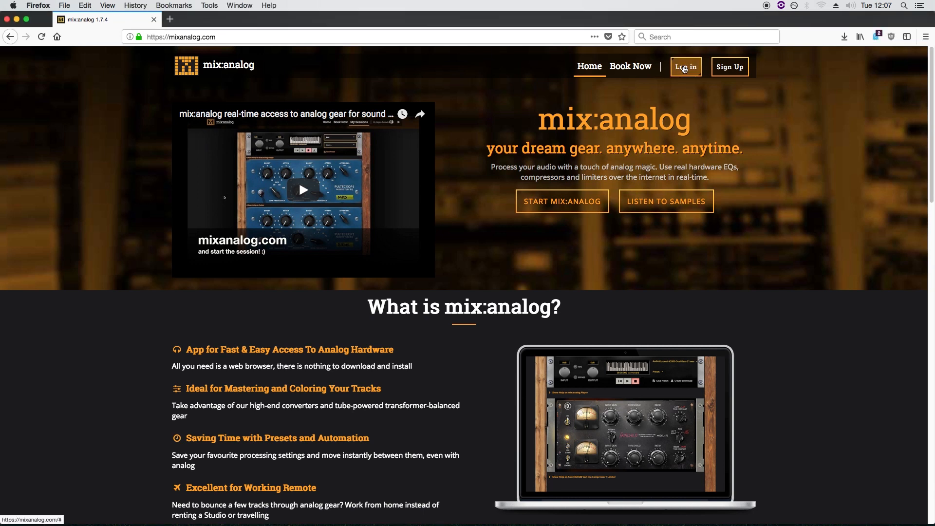
# Step: Log in to mix:analog using the Facebook account
pyautogui.click(684, 66)
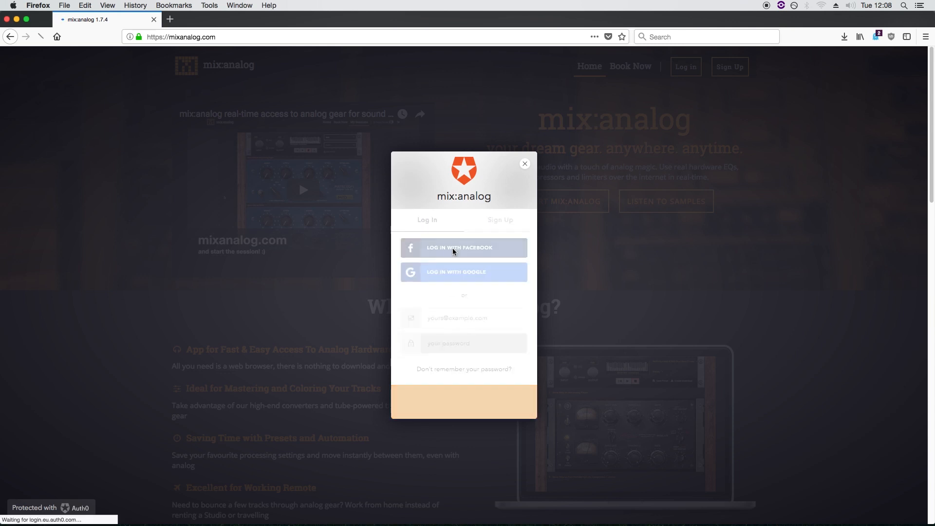
pyautogui.click(524, 163)
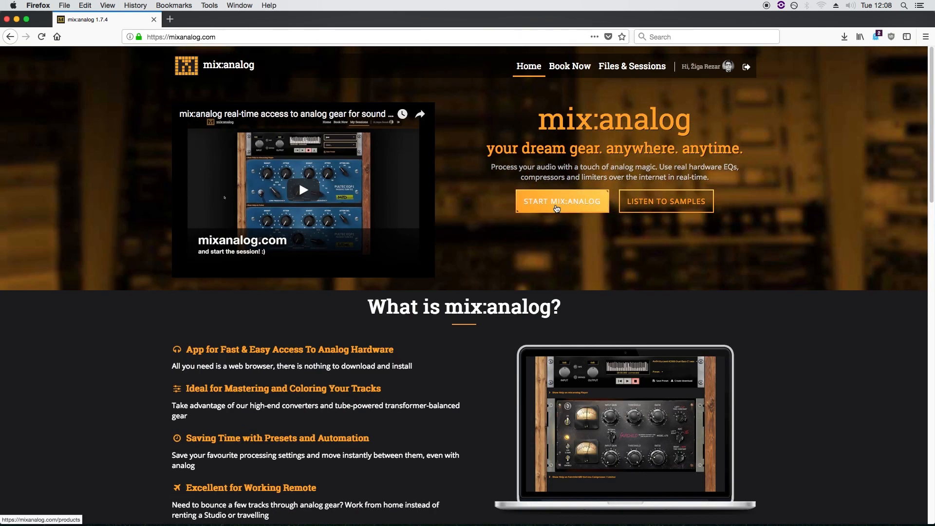
# Step: Start a Distopik Mastering Bundle session now, check the 18:00 booking slot, and return to active sessions
pyautogui.click(561, 200)
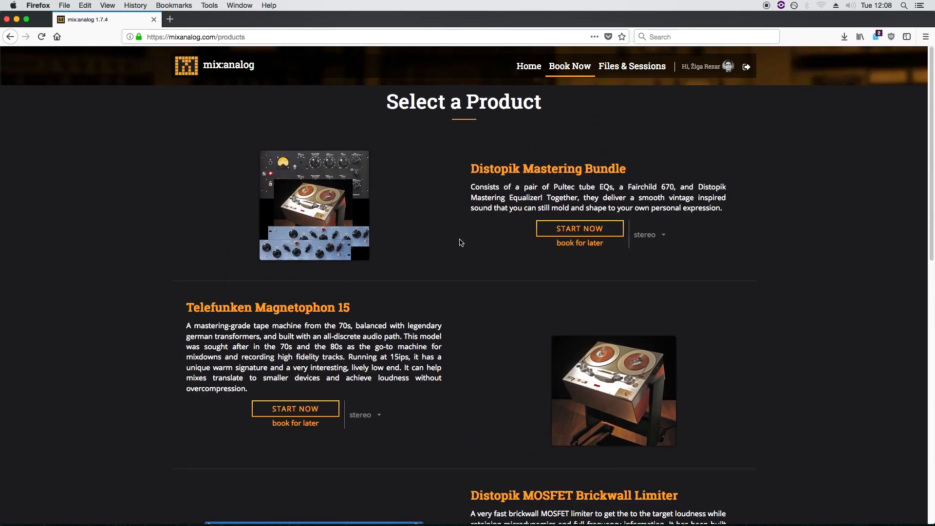
pyautogui.moveTo(578, 228)
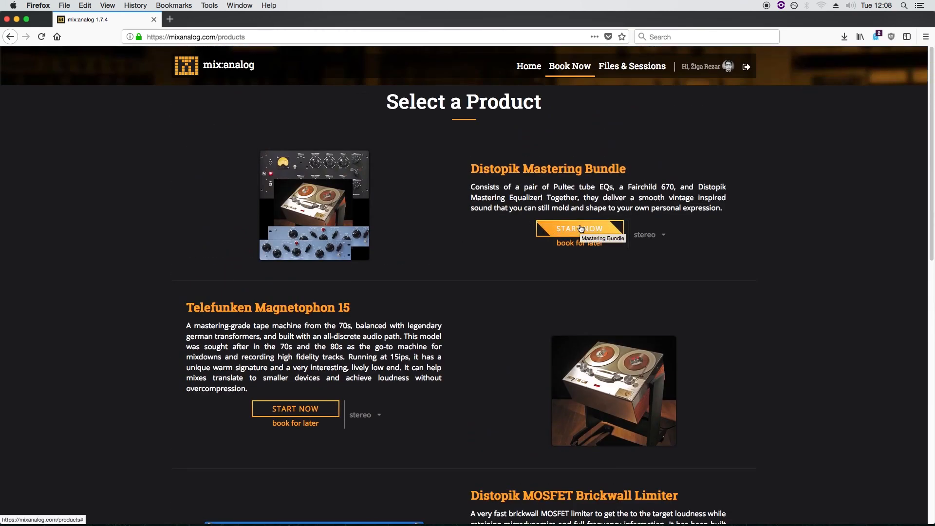
pyautogui.click(579, 228)
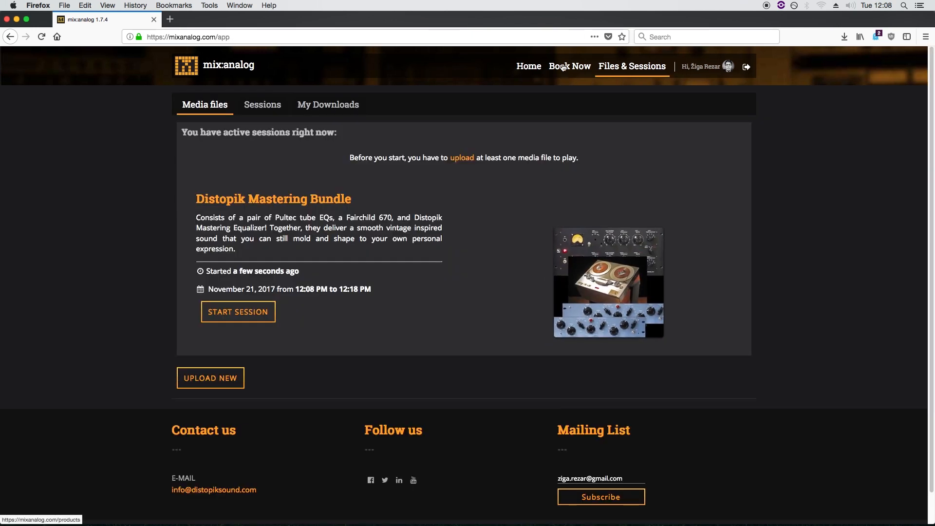
pyautogui.click(568, 66)
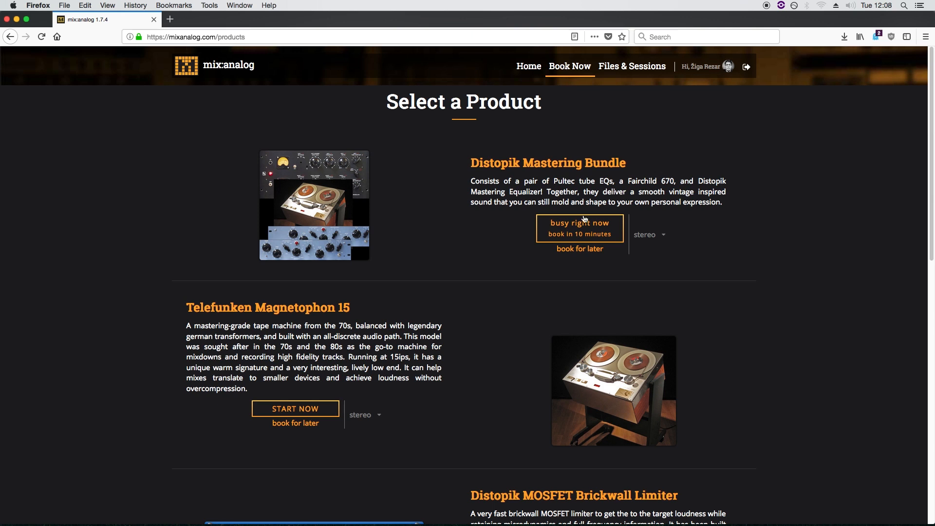
pyautogui.click(579, 228)
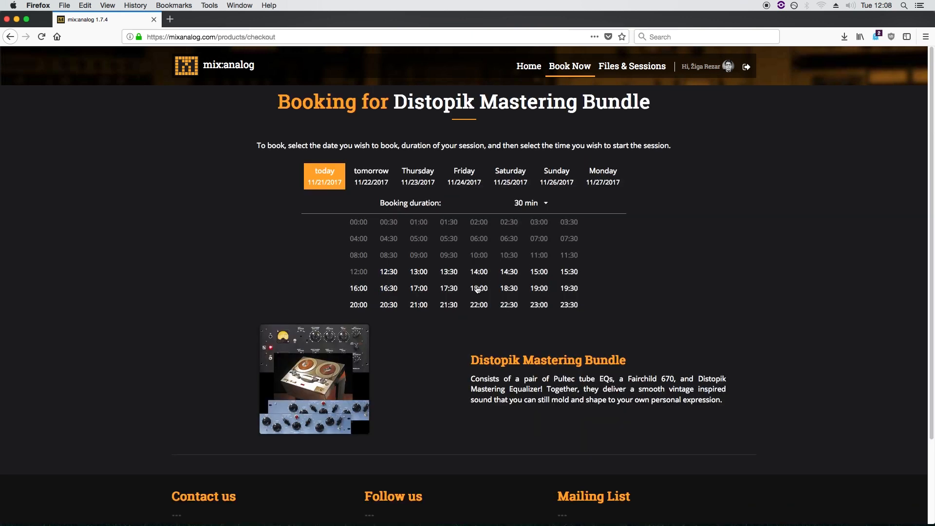
pyautogui.click(530, 203)
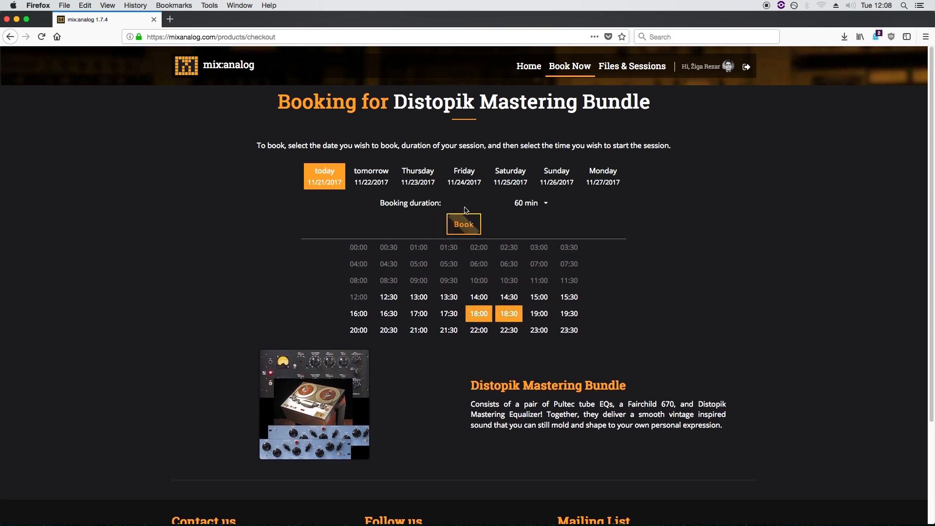
pyautogui.click(463, 224)
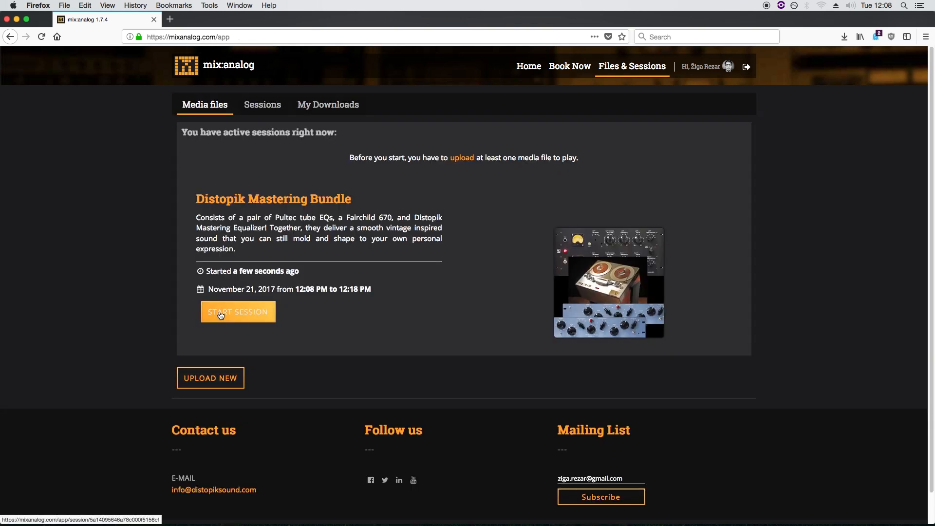
# Step: Enter the bundle session and upload Acc Gtr_Stereo.wav into the player
pyautogui.click(238, 312)
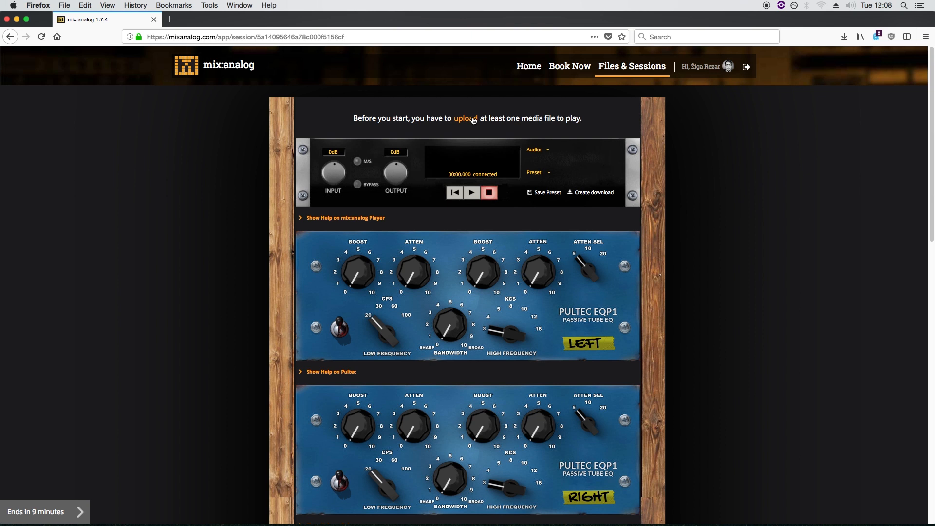
pyautogui.click(466, 118)
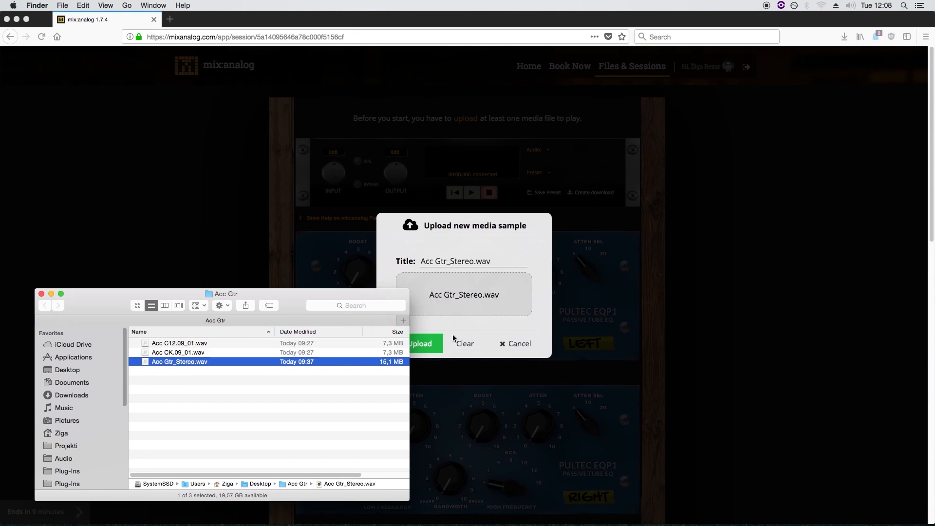
pyautogui.click(421, 343)
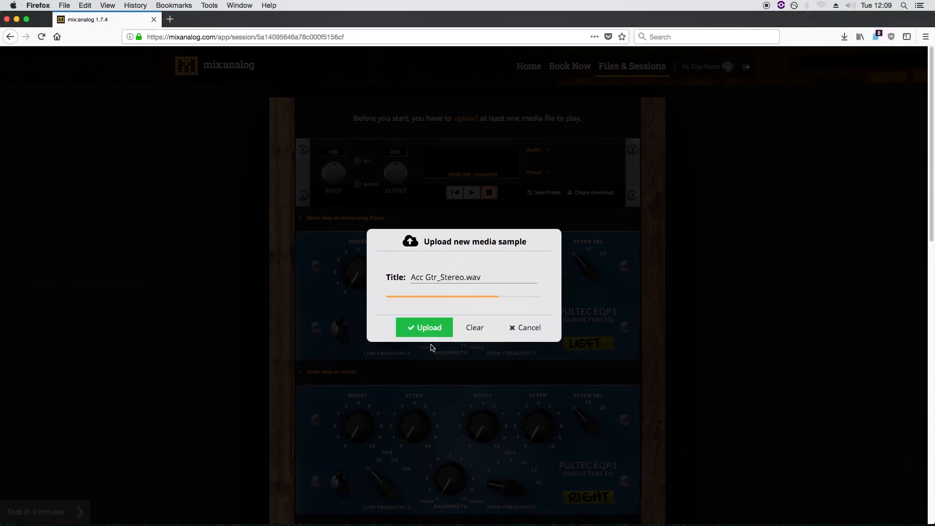
pyautogui.click(424, 327)
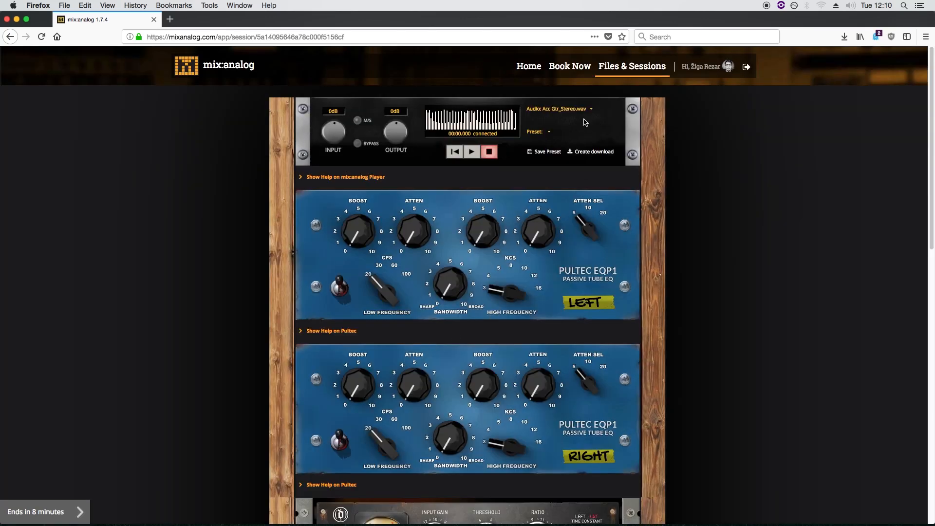
# Step: Play the guitar track through the retuned Pultec EQs, toggling Bypass to compare with the dry signal
pyautogui.click(590, 108)
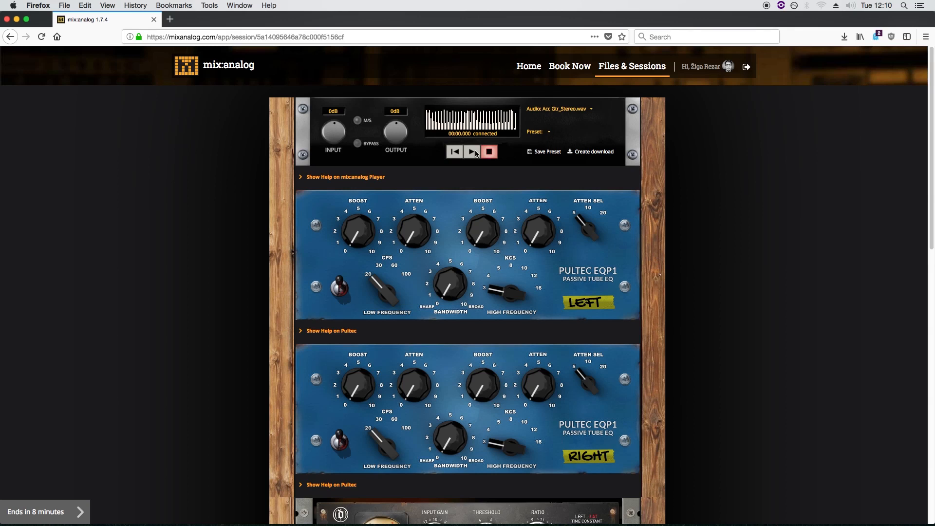
pyautogui.click(471, 152)
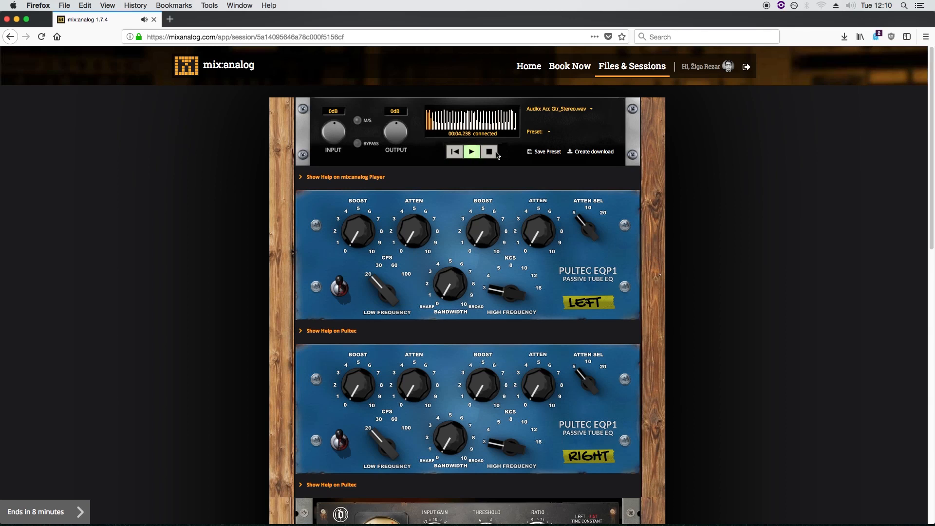
pyautogui.click(488, 152)
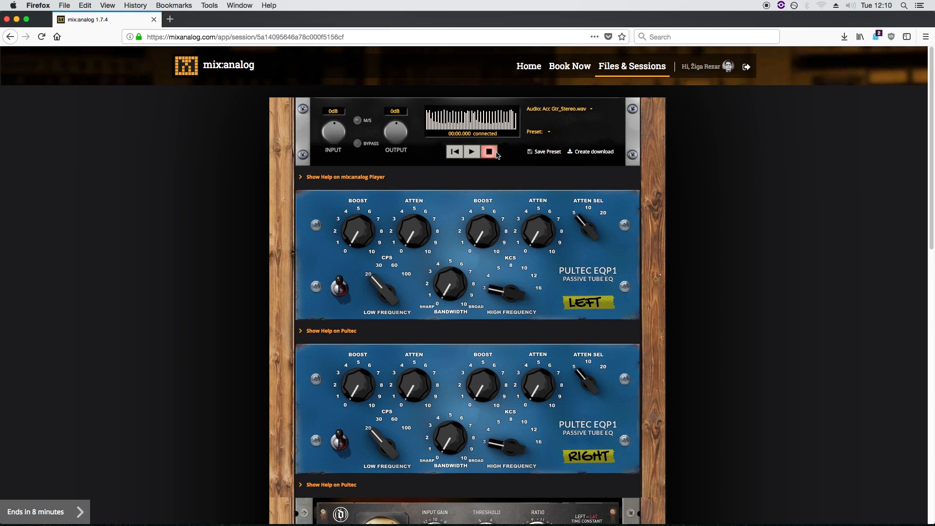
pyautogui.moveTo(470, 156)
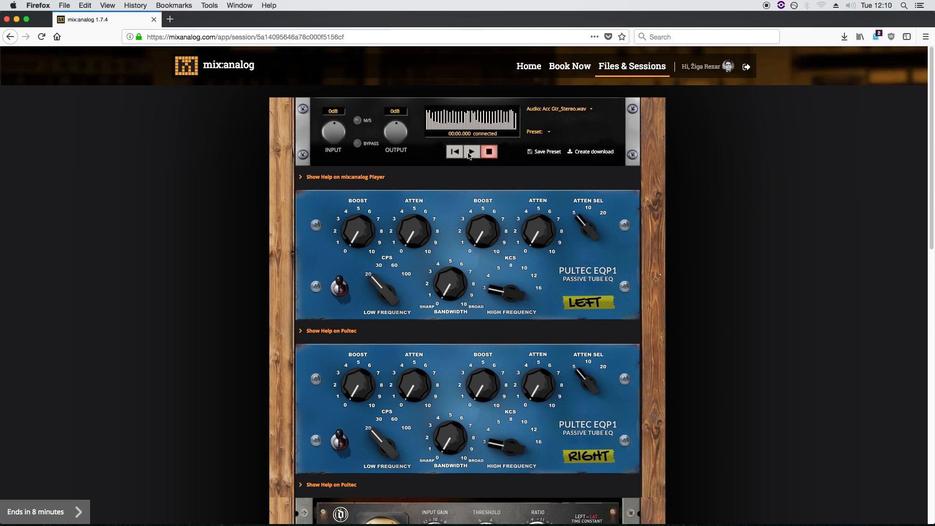
pyautogui.click(470, 152)
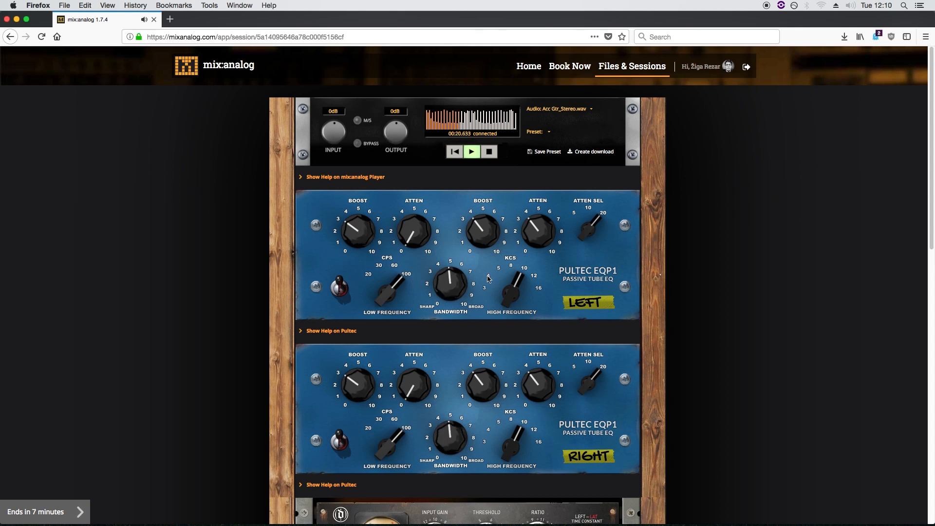
pyautogui.click(358, 144)
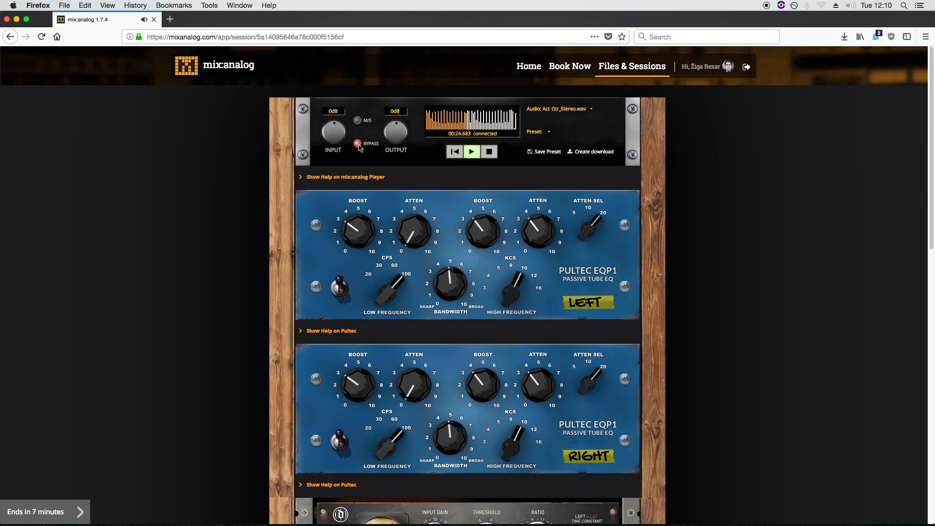
pyautogui.click(356, 143)
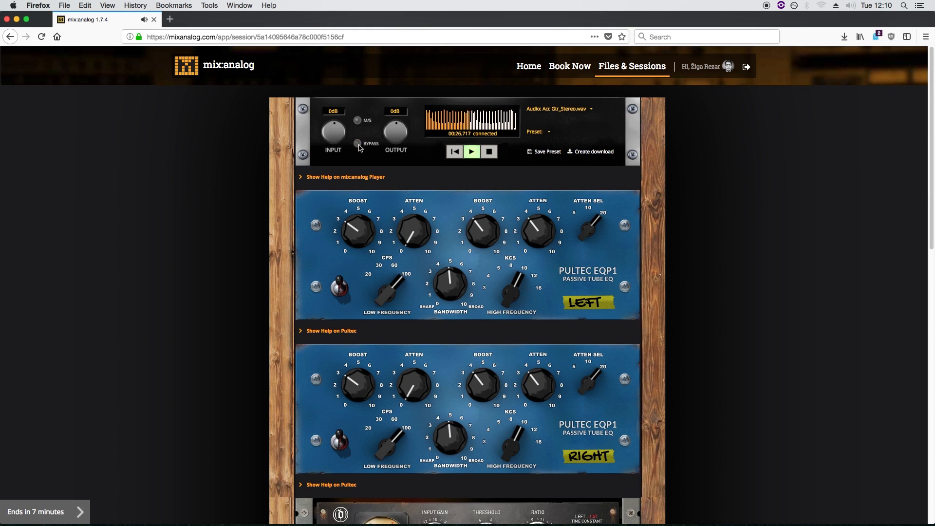
pyautogui.scroll(-3)
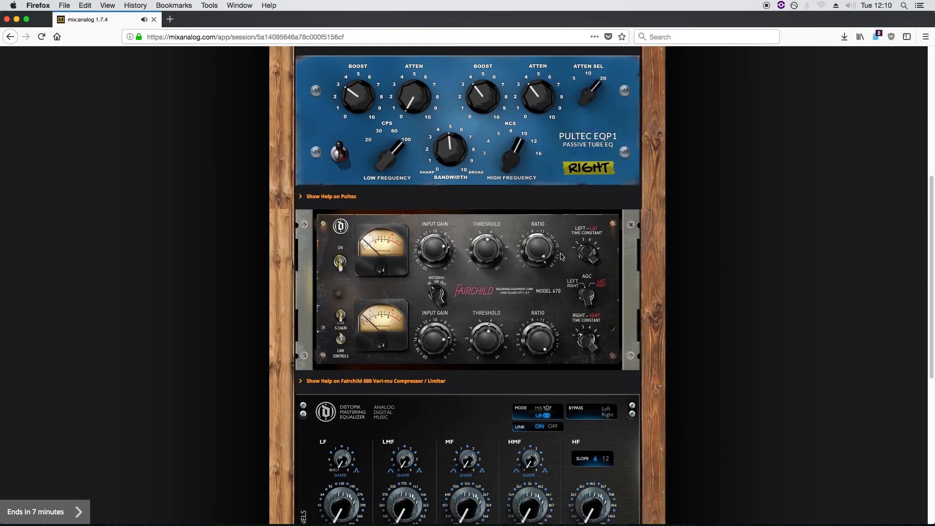
pyautogui.moveTo(486, 249)
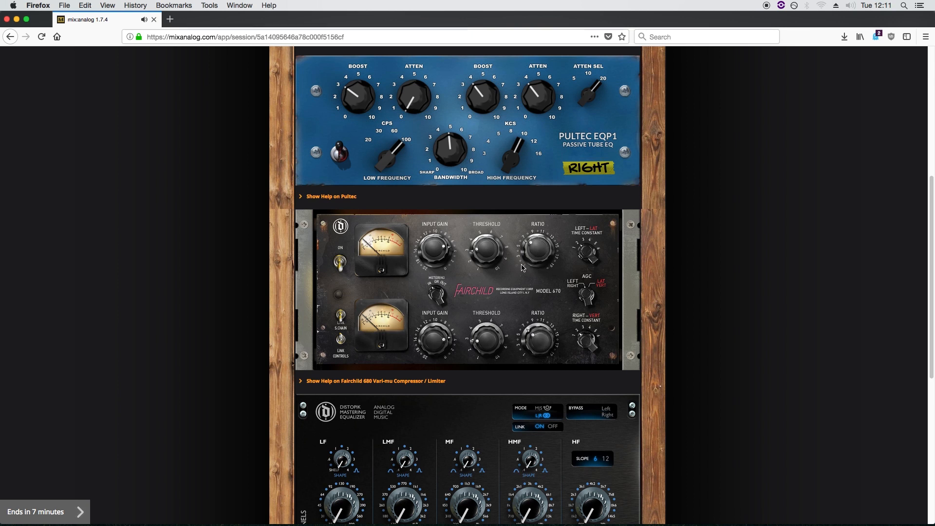
pyautogui.moveTo(484, 280)
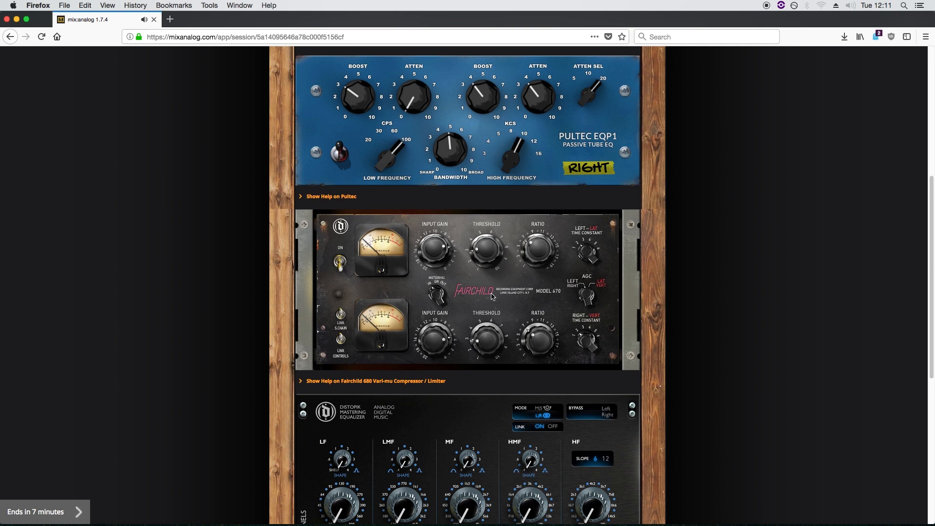
pyautogui.moveTo(532, 256)
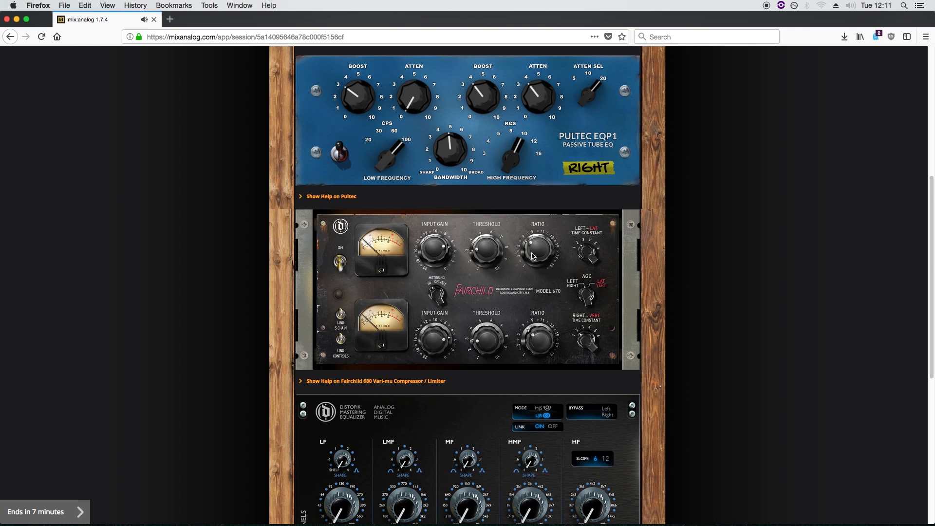
pyautogui.moveTo(480, 256)
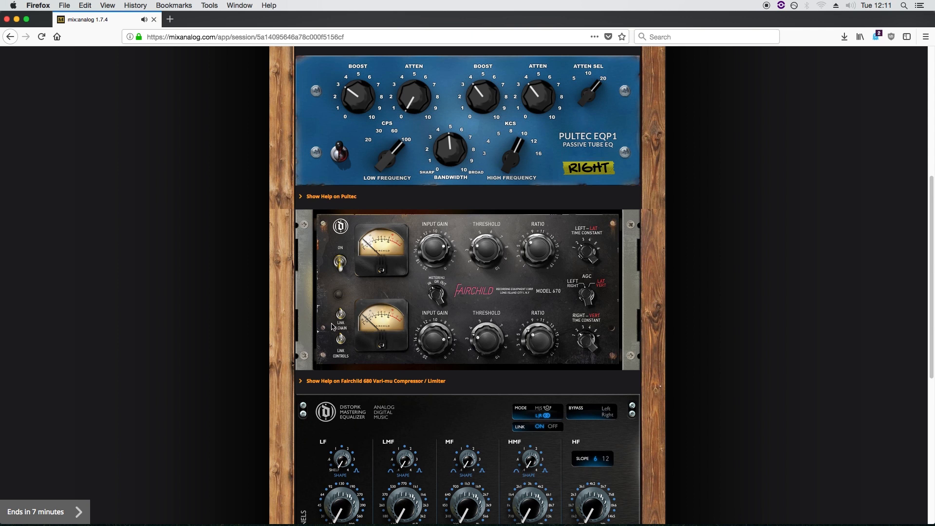
# Step: Restart playback with the player input at -6 dB and the Fairchild channels linked
pyautogui.scroll(3)
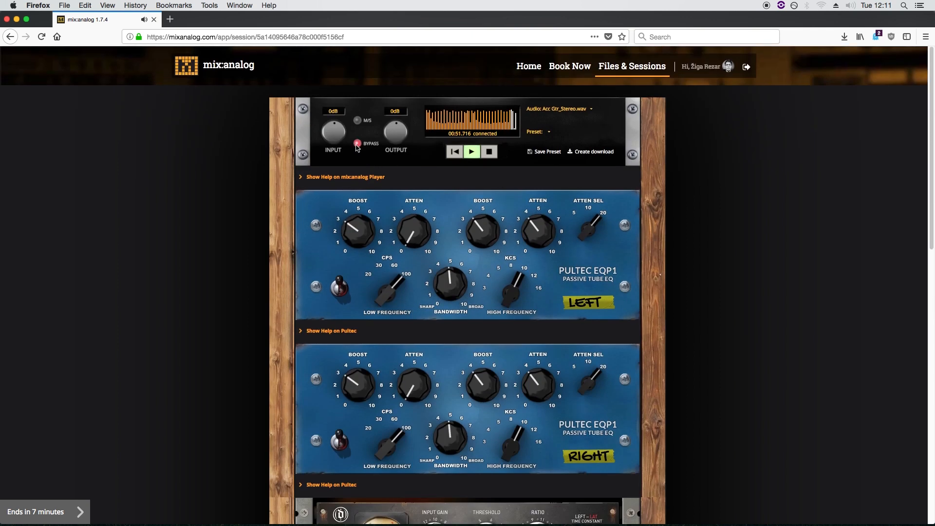
pyautogui.click(488, 152)
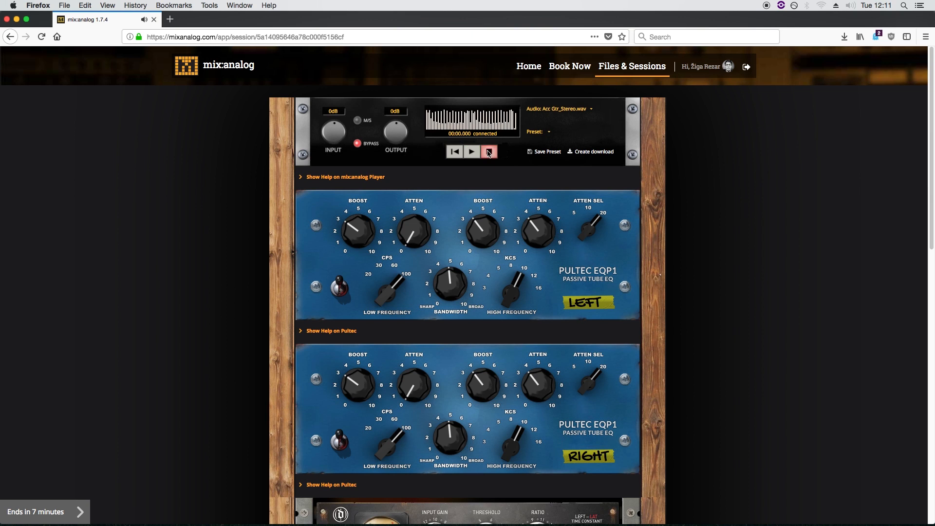
pyautogui.click(471, 150)
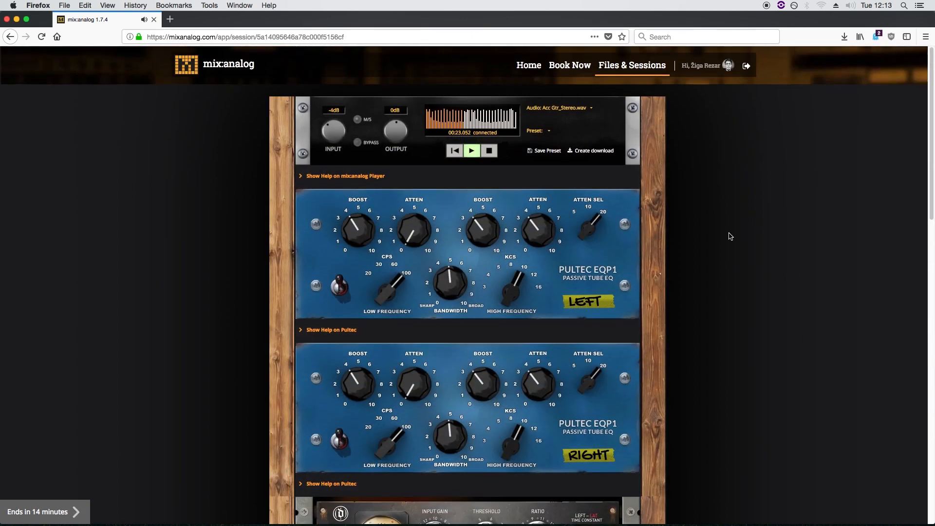
# Step: A/B the processing chain against bypass, then stop the guitar track
pyautogui.click(357, 144)
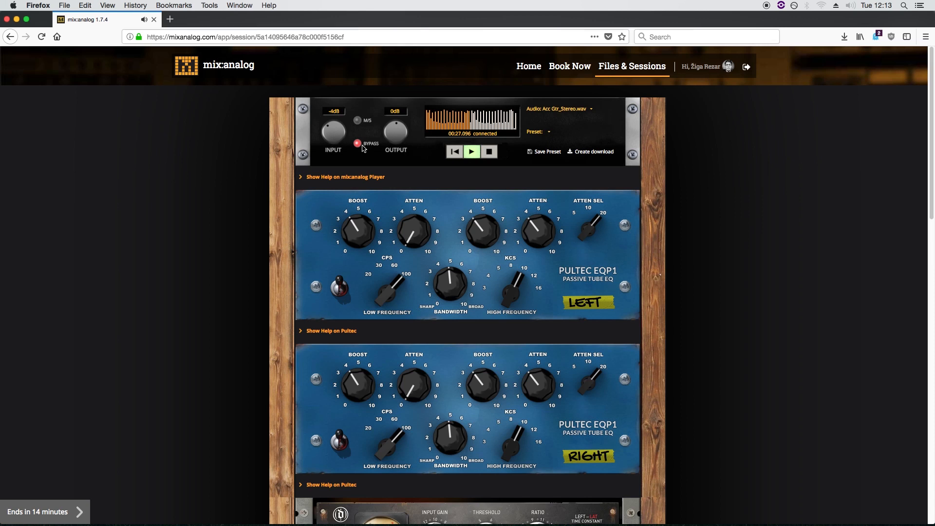
pyautogui.click(356, 143)
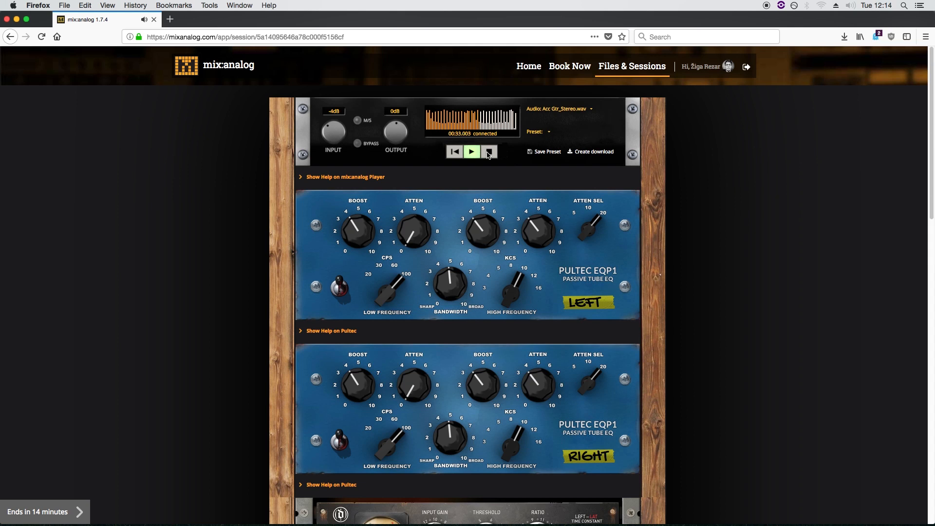
pyautogui.click(488, 152)
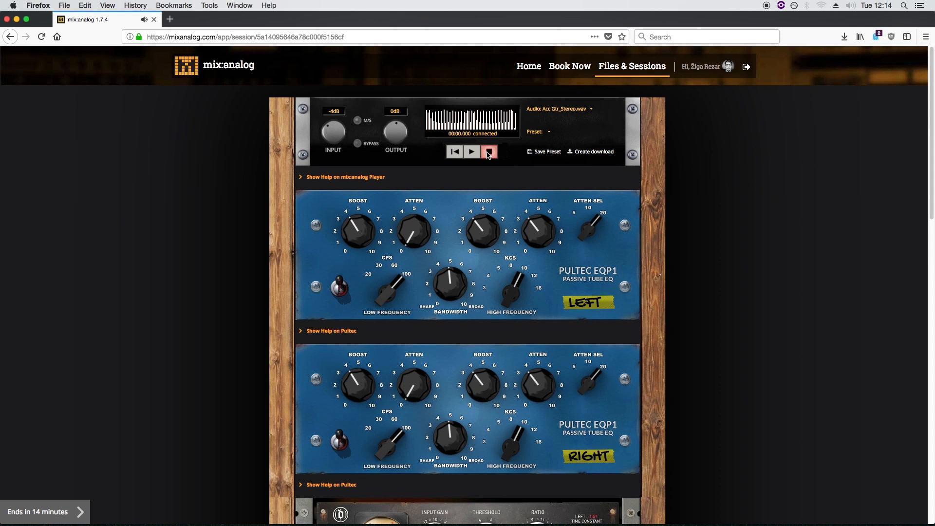
pyautogui.click(489, 152)
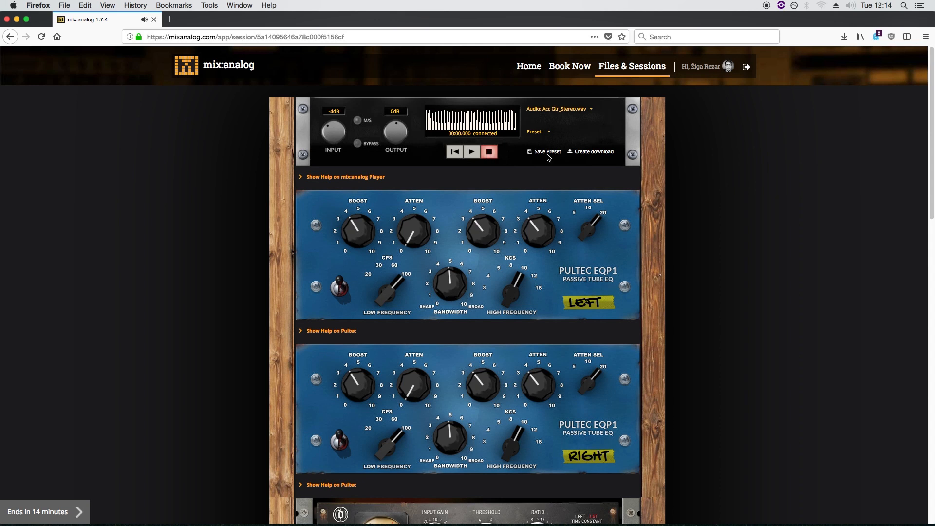
# Step: Save the current settings as preset 'Acc 2' and select it in the player
pyautogui.click(546, 151)
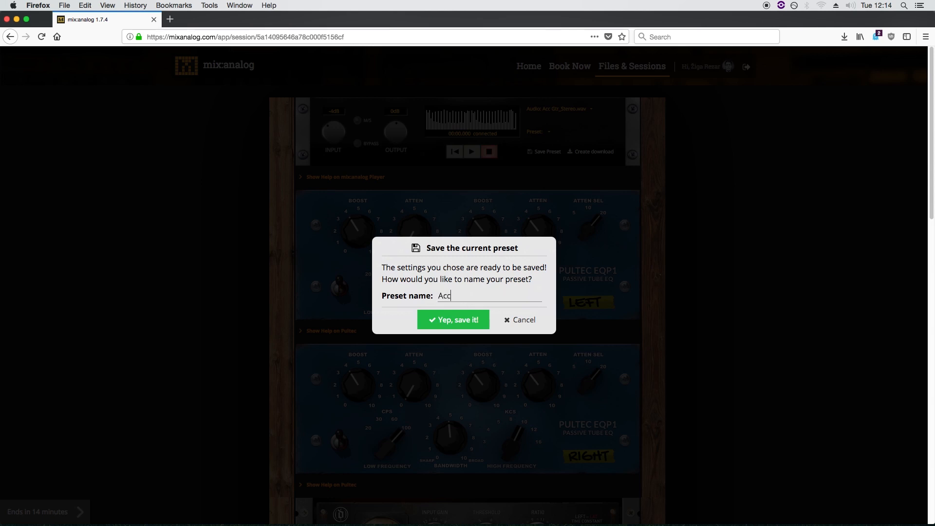
pyautogui.click(452, 319)
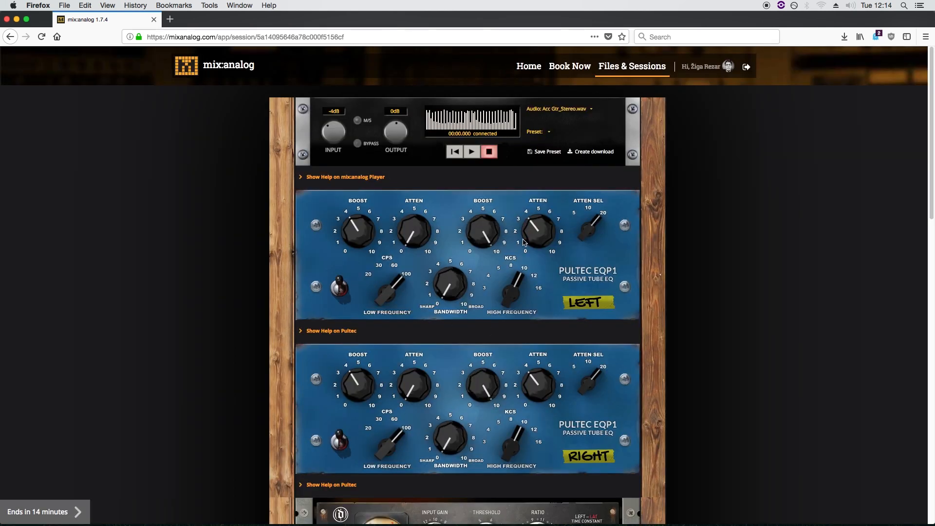
pyautogui.click(539, 132)
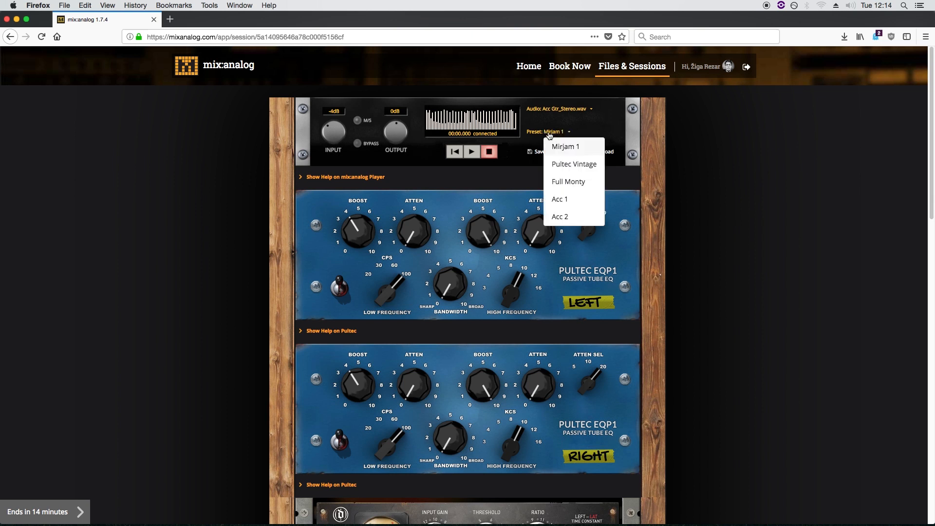
pyautogui.click(559, 216)
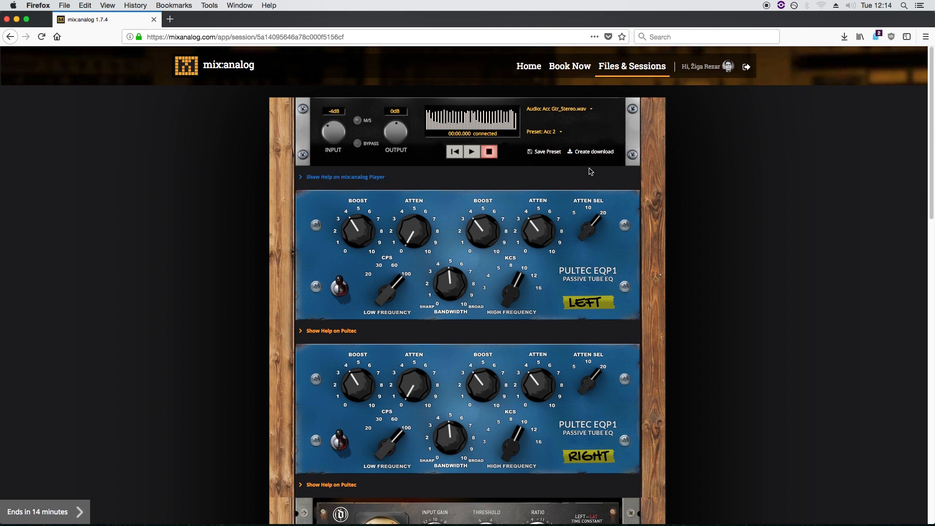
# Step: Request and confirm a paid download of the processed track with the Acc 2 settings
pyautogui.click(590, 151)
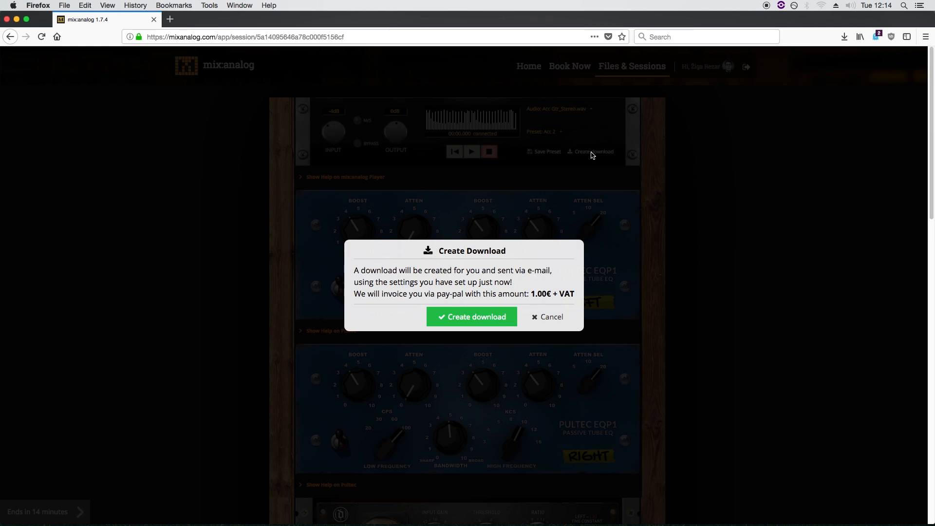
pyautogui.moveTo(477, 351)
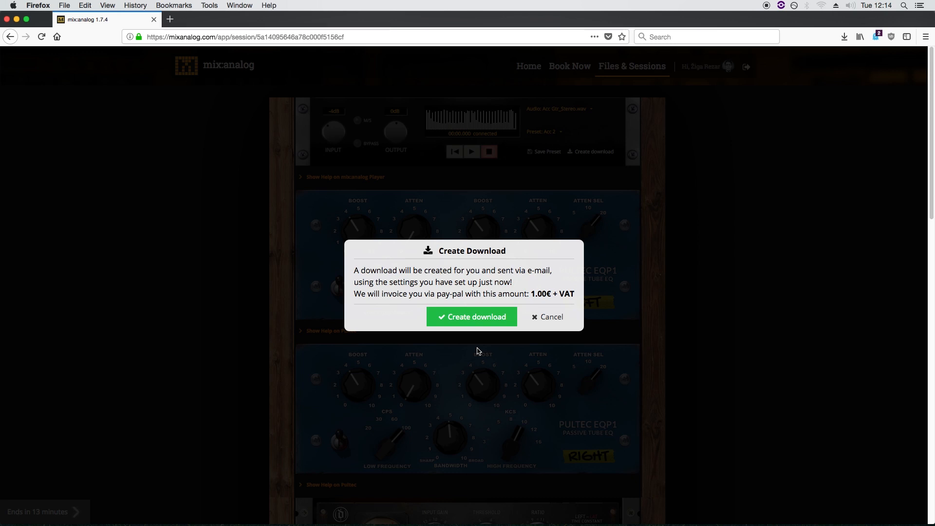
pyautogui.click(472, 317)
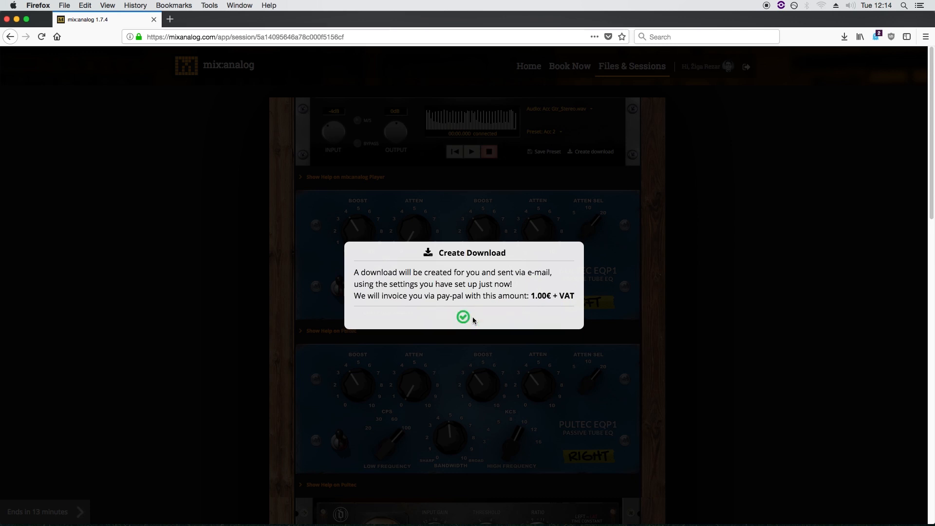
pyautogui.click(463, 317)
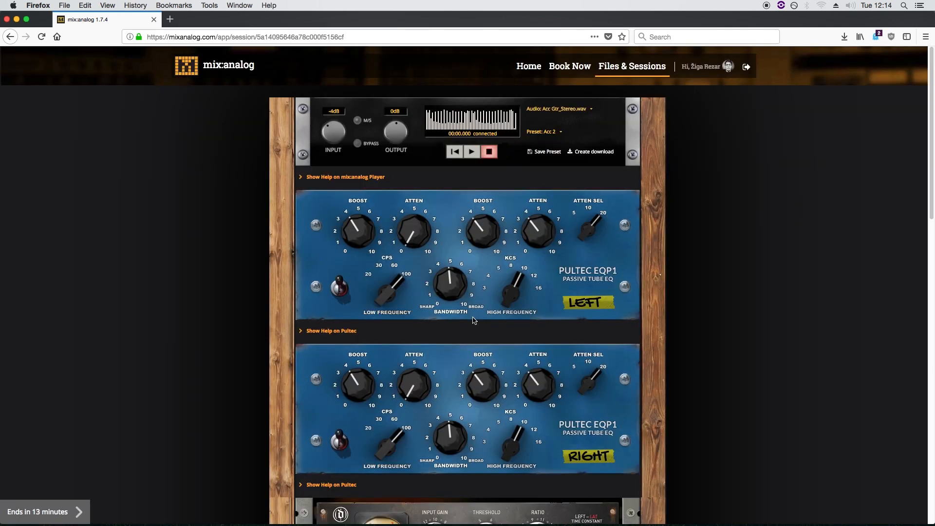